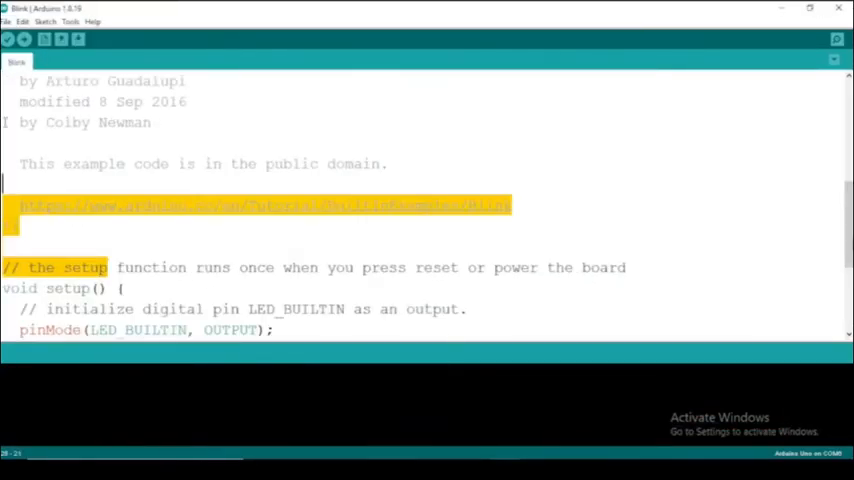
Browse the Tools board list, confirming Arduino Uno is the selected board.
scroll(down, 3)
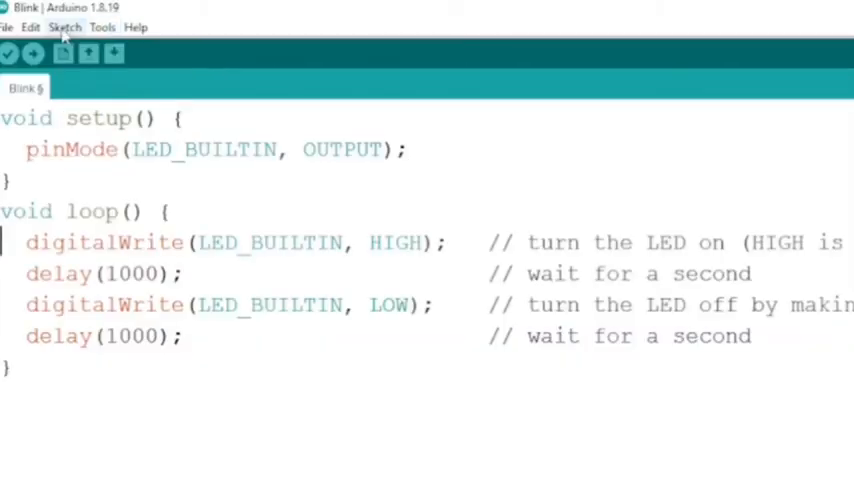
click(64, 27)
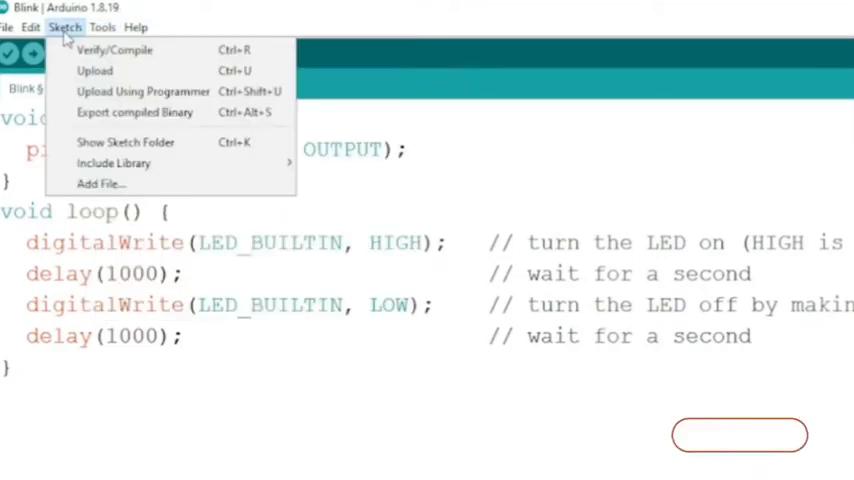
click(102, 27)
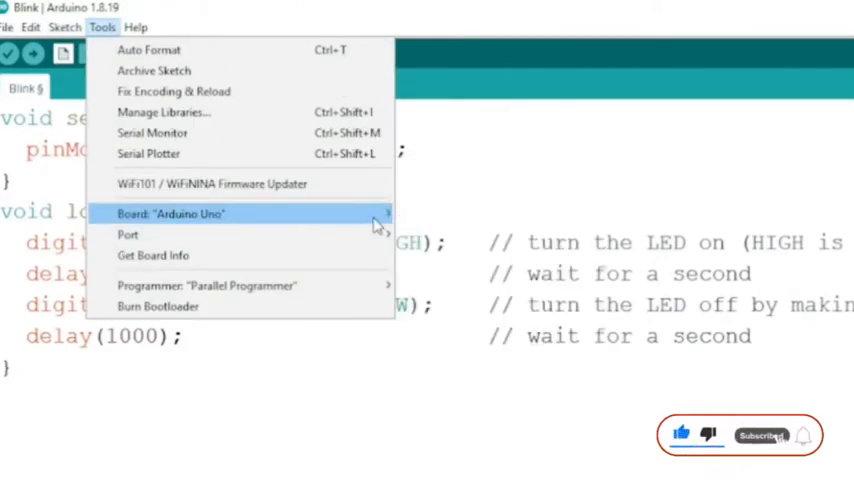
click(185, 213)
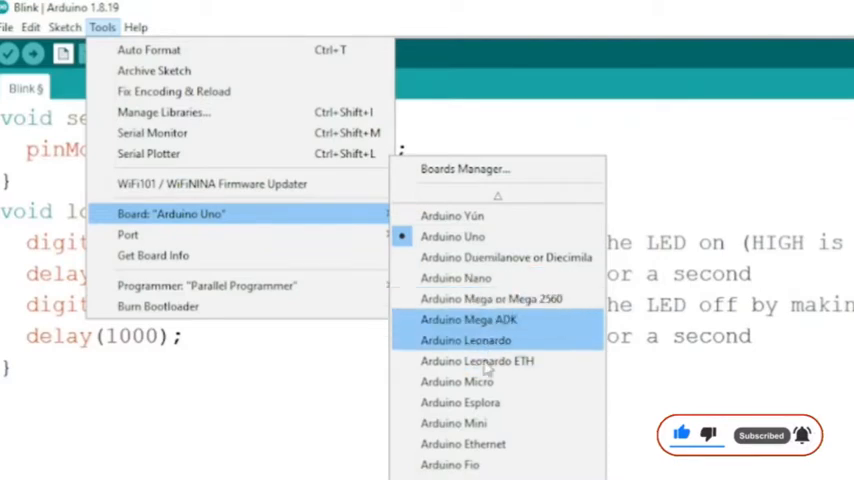
mouse_move(468, 319)
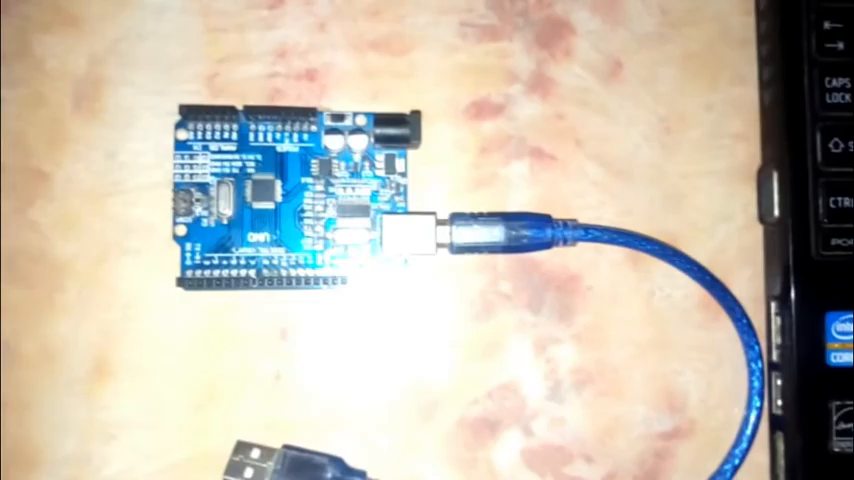
Show the available serial ports under Tools with the Uno plugged in.
click(102, 27)
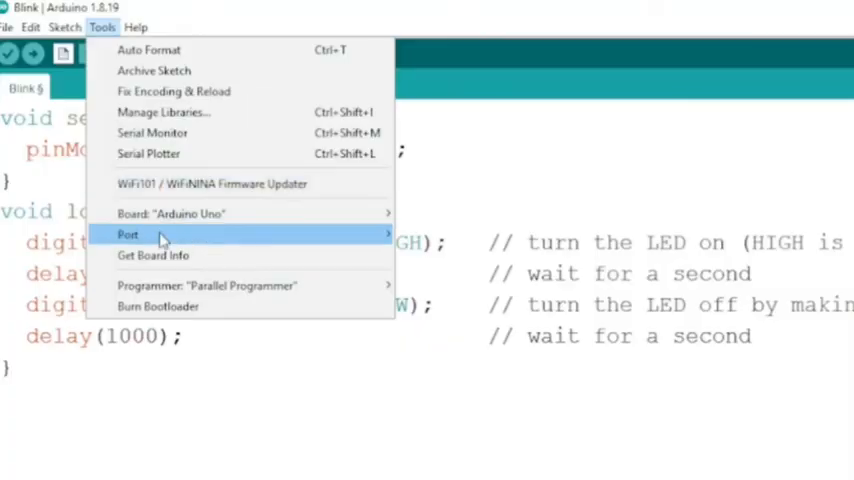
mouse_move(127, 234)
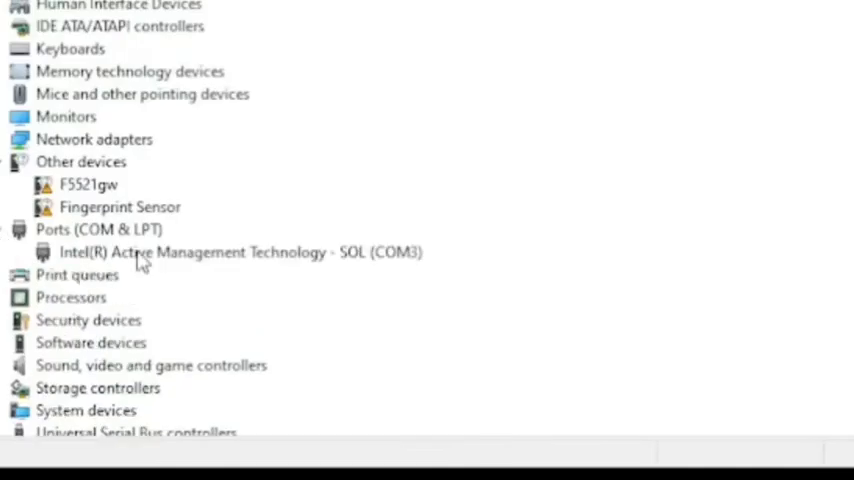
Locate USB-SERIAL CH340 (COM6) under Ports in Device Manager and bring up its options.
click(240, 252)
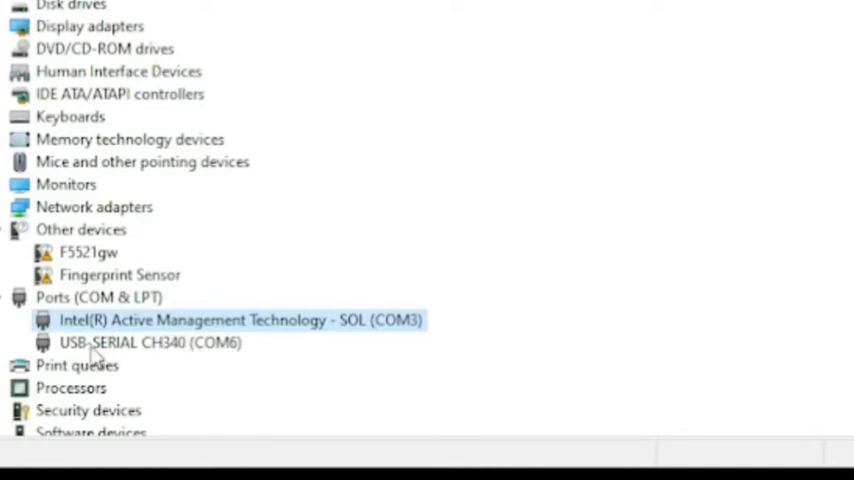
click(150, 342)
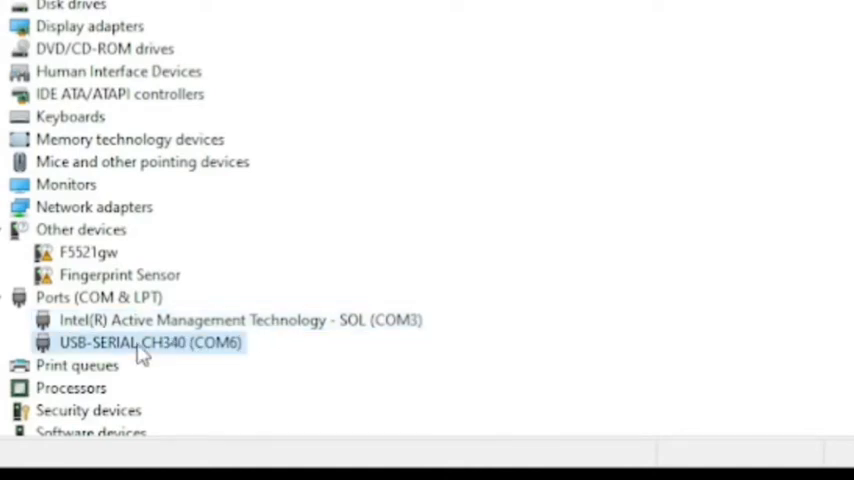
right_click(150, 342)
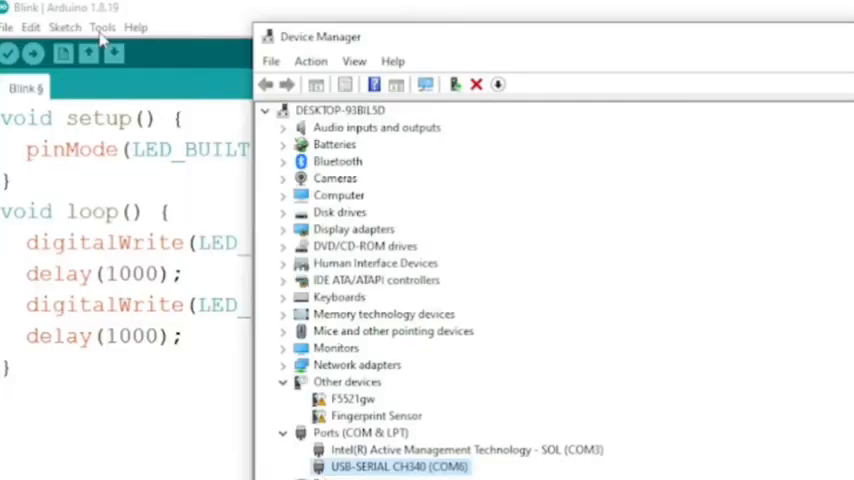
click(103, 27)
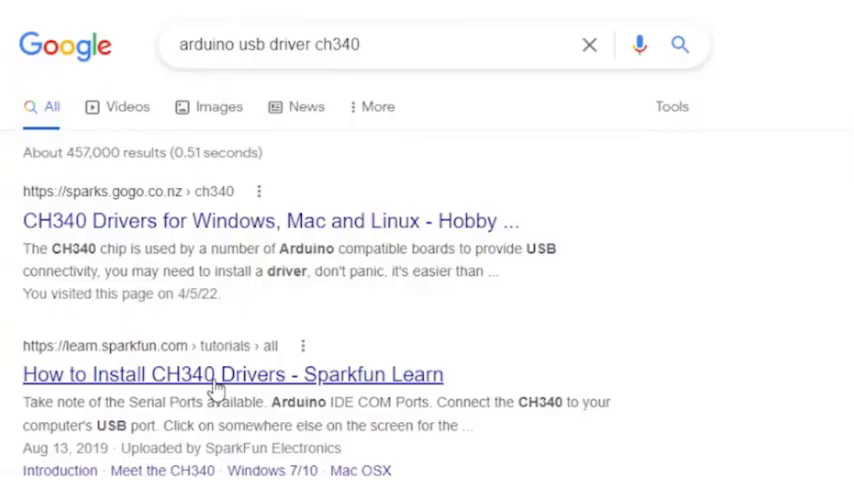
Follow SparkFun's CH340 guide and install the USB-SERIAL CH340 driver via DriverSetup.
click(232, 374)
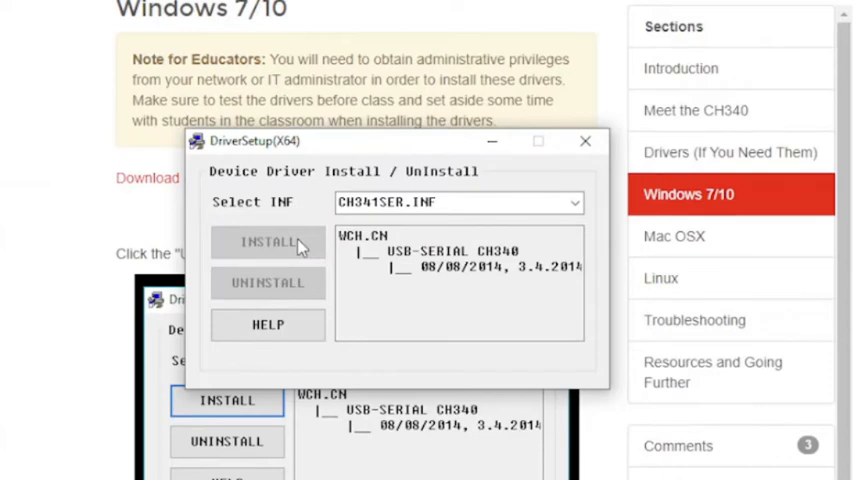
click(267, 243)
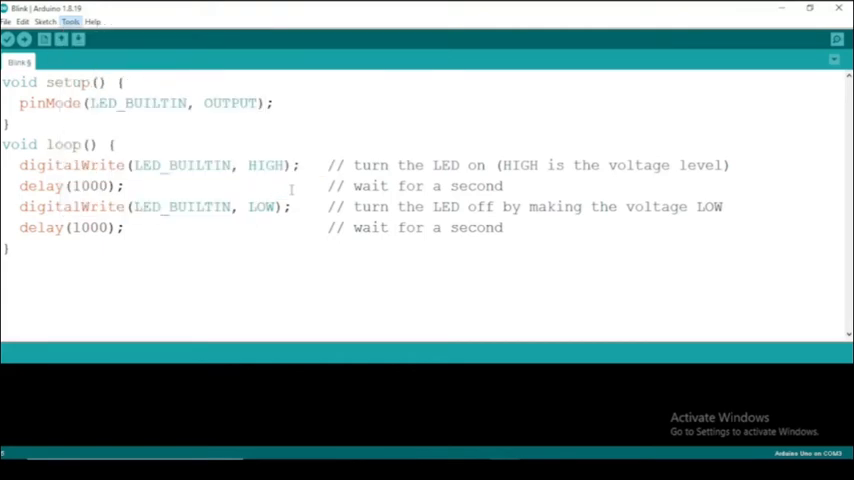
Select port COM6 and upload Blink to the Uno until 'Done uploading' (924 bytes).
click(9, 39)
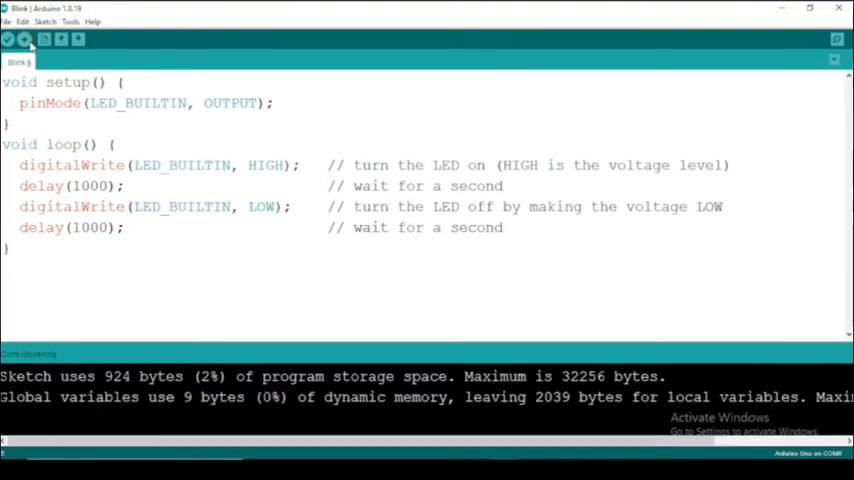
click(26, 39)
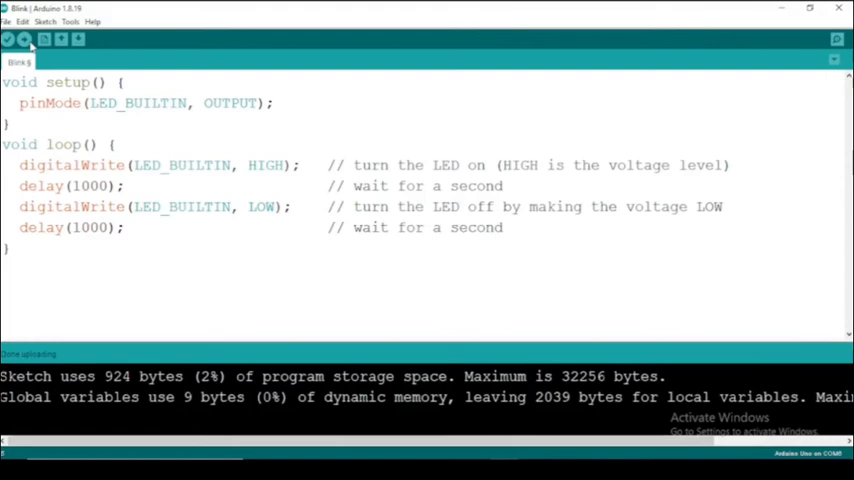